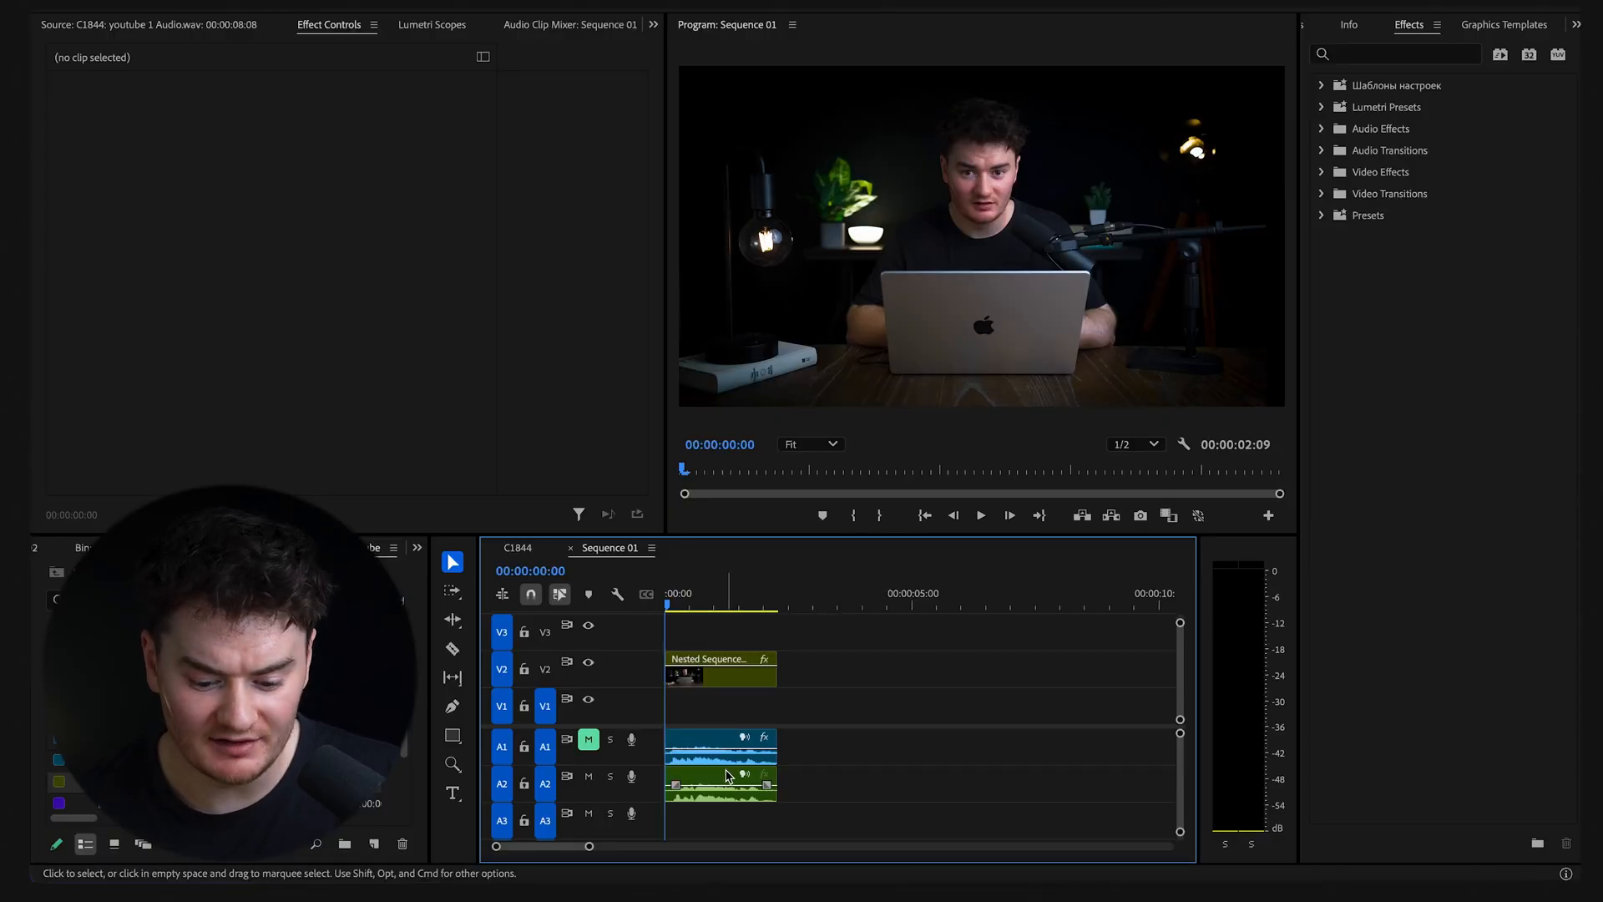
Step: Apply the Parametric Equalizer effect to the 'may 1 audio.wav' voice clip via an 'EQ' search
left_click(721, 782)
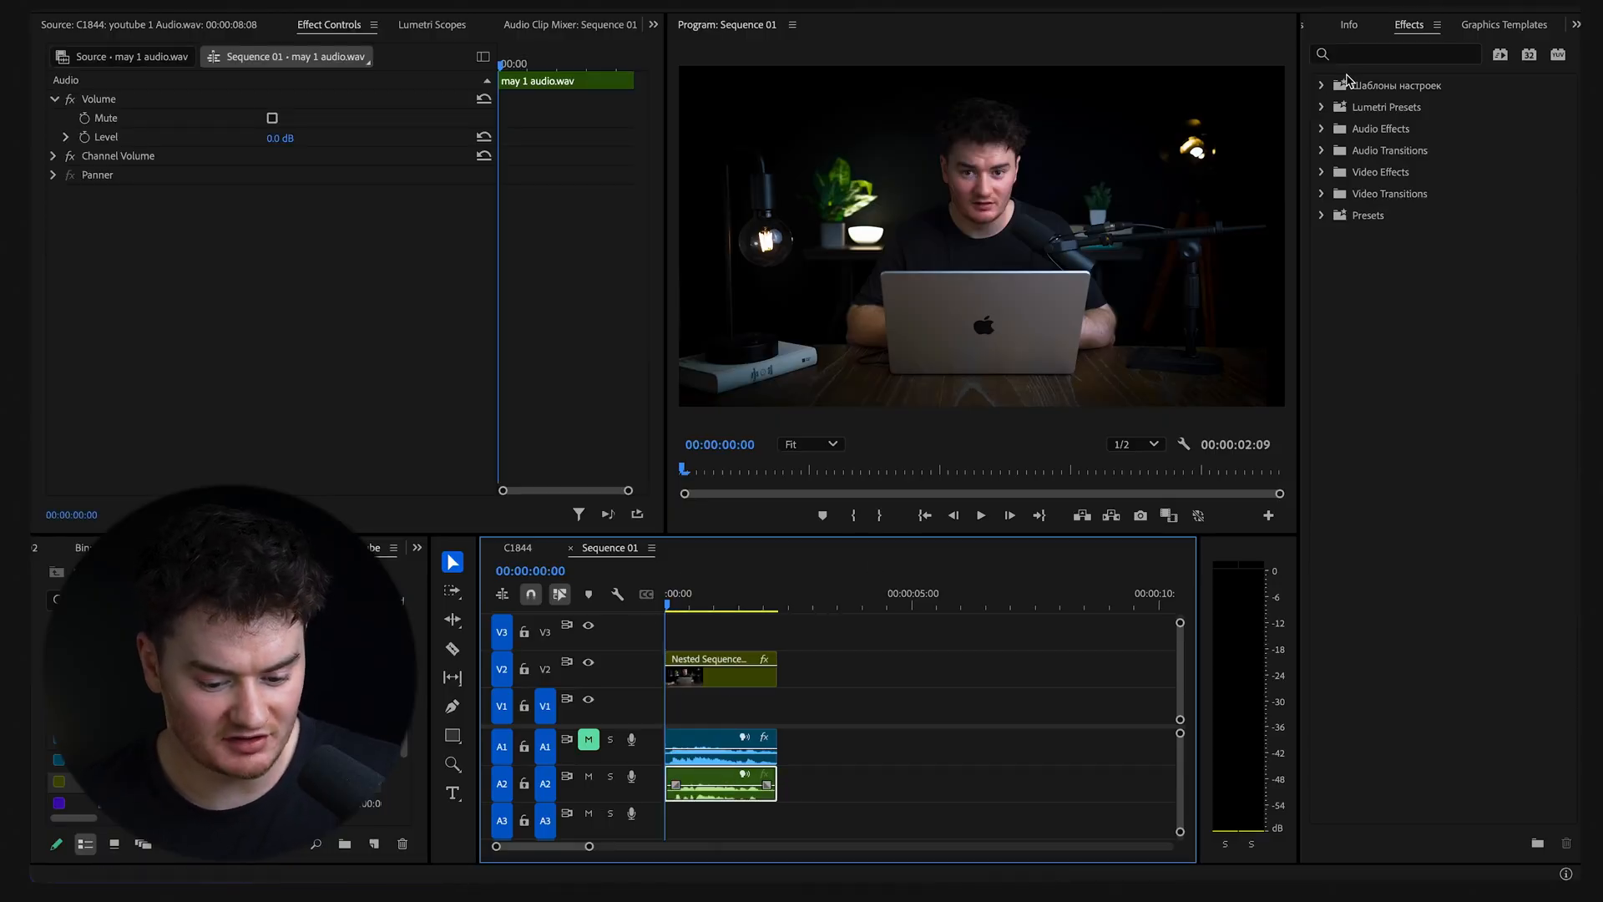
type("EQ")
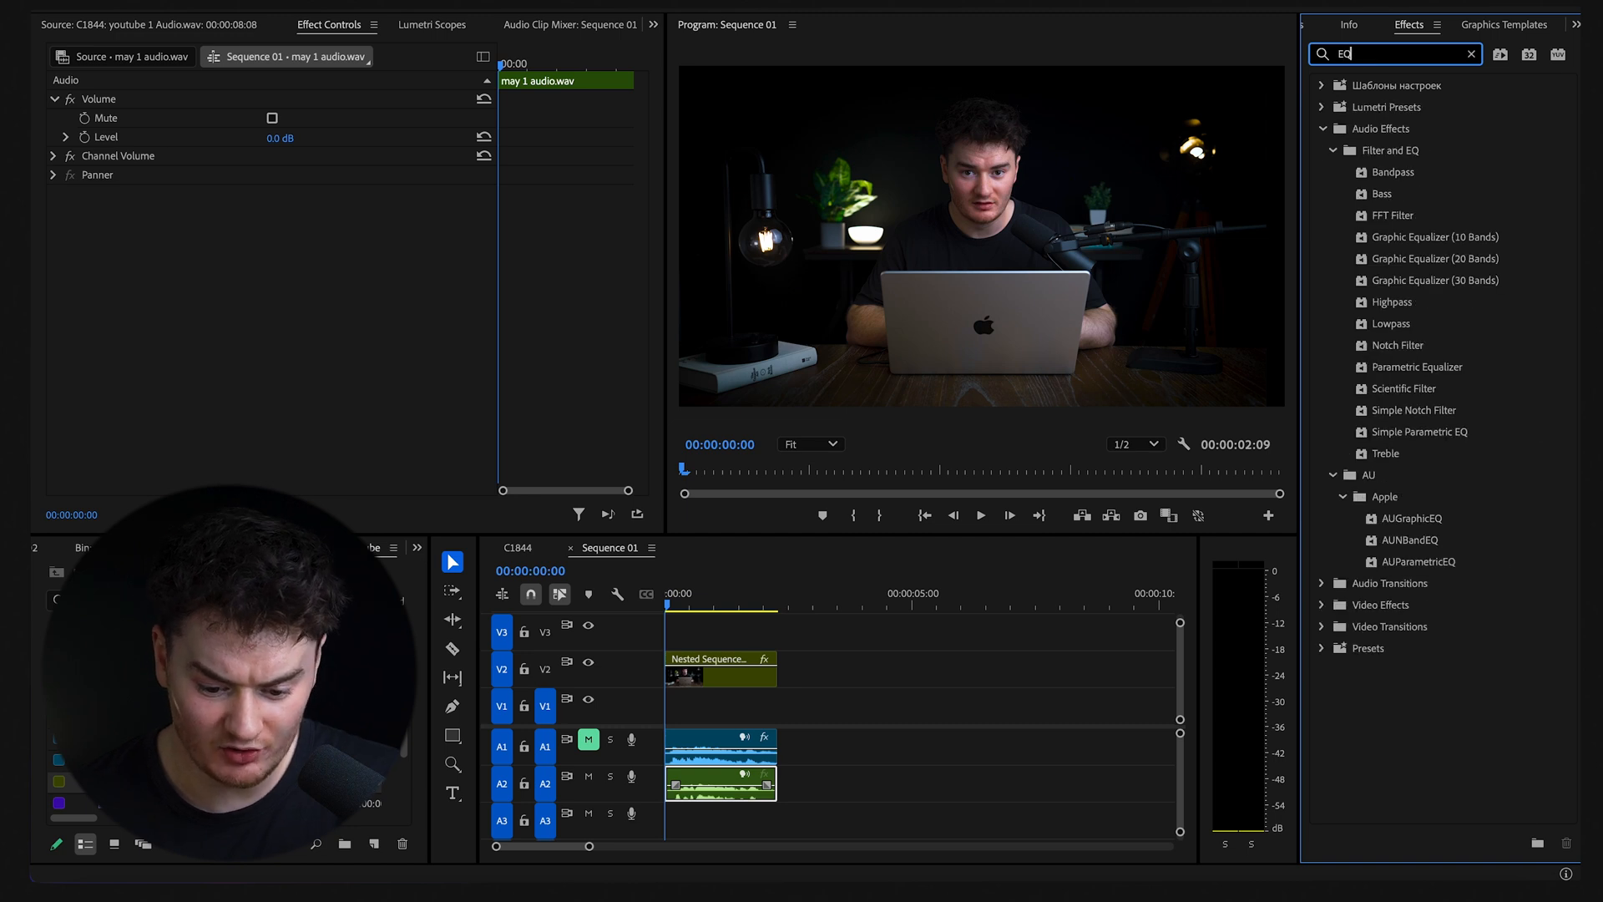
left_click_drag(1420, 365, 721, 780)
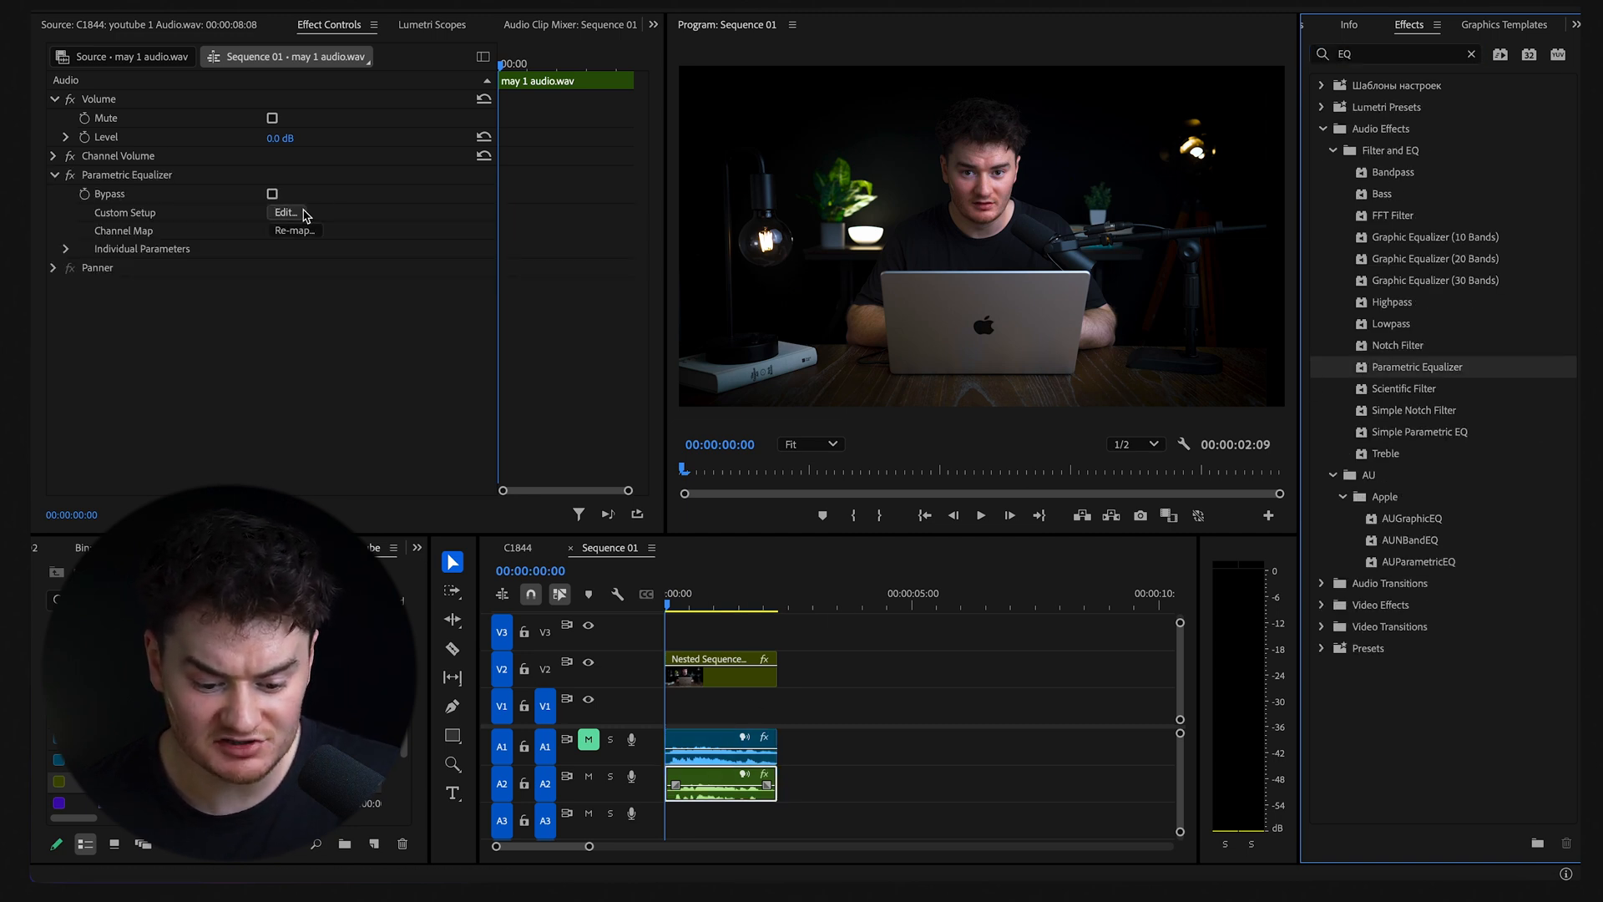
Step: Enable the high-pass band in the equalizer's custom setup and set its cutoff to about 69 Hz
left_click(284, 212)
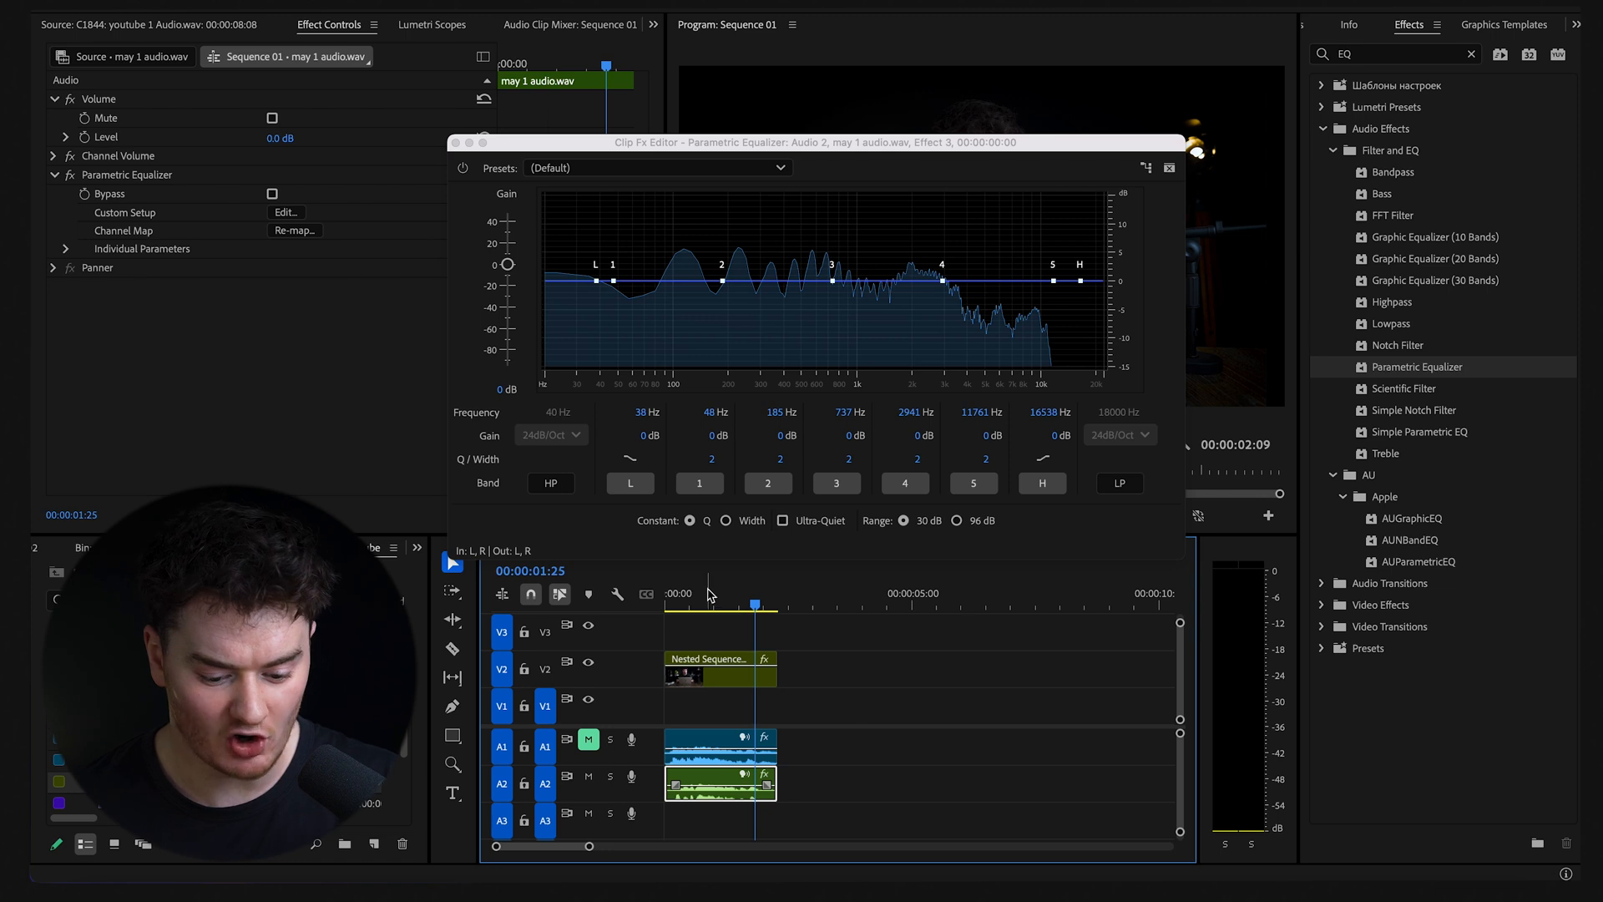
left_click(549, 483)
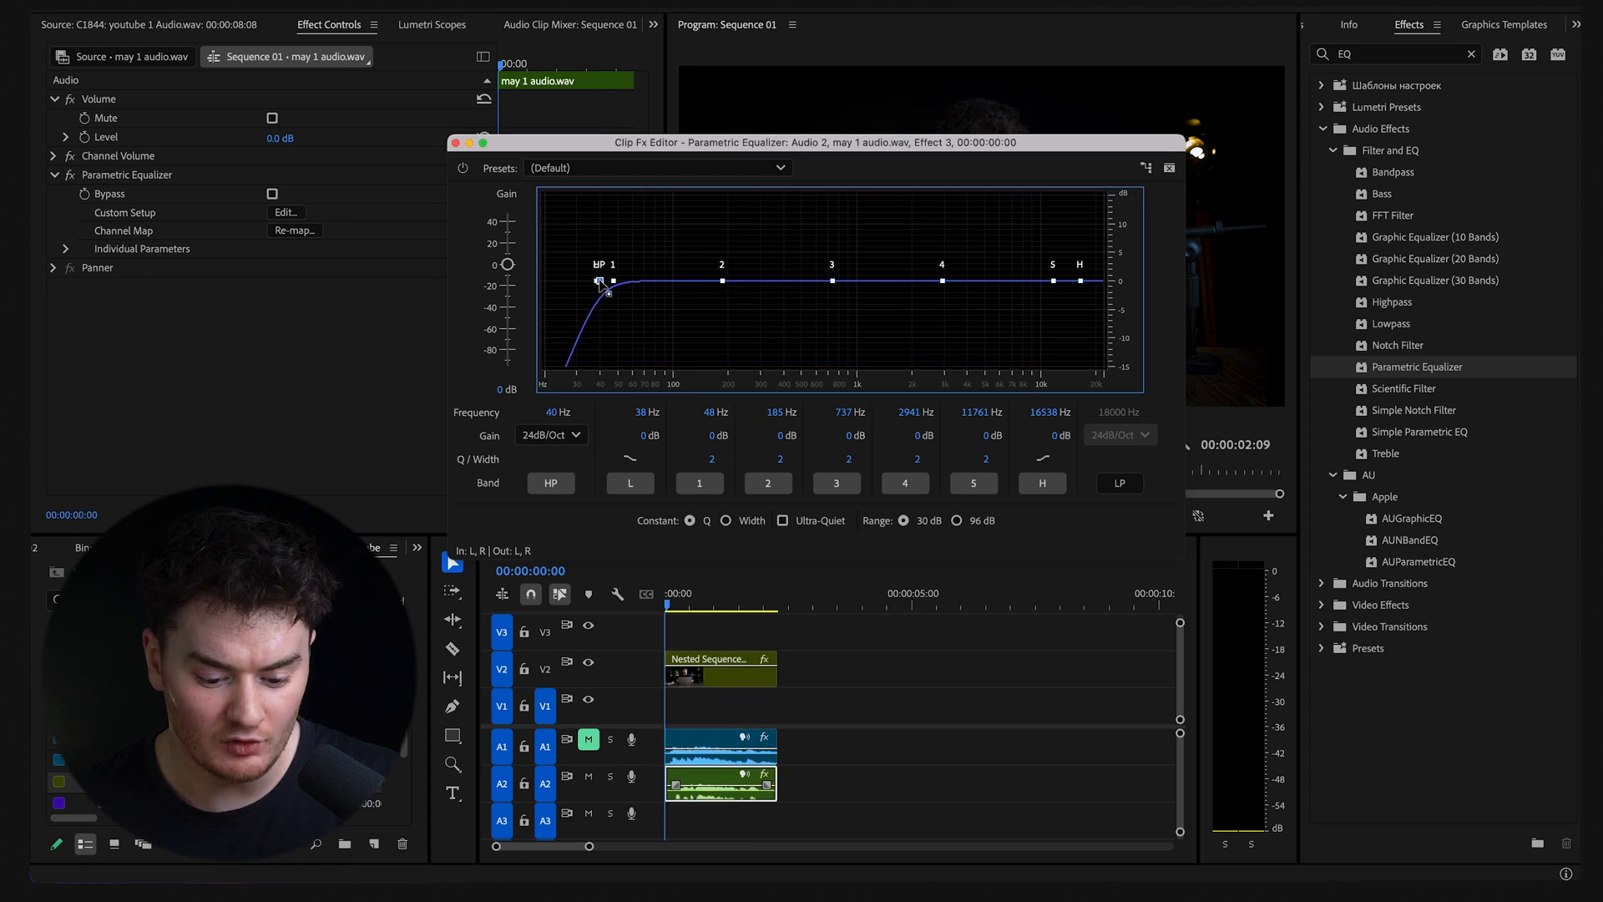
left_click_drag(607, 284, 636, 289)
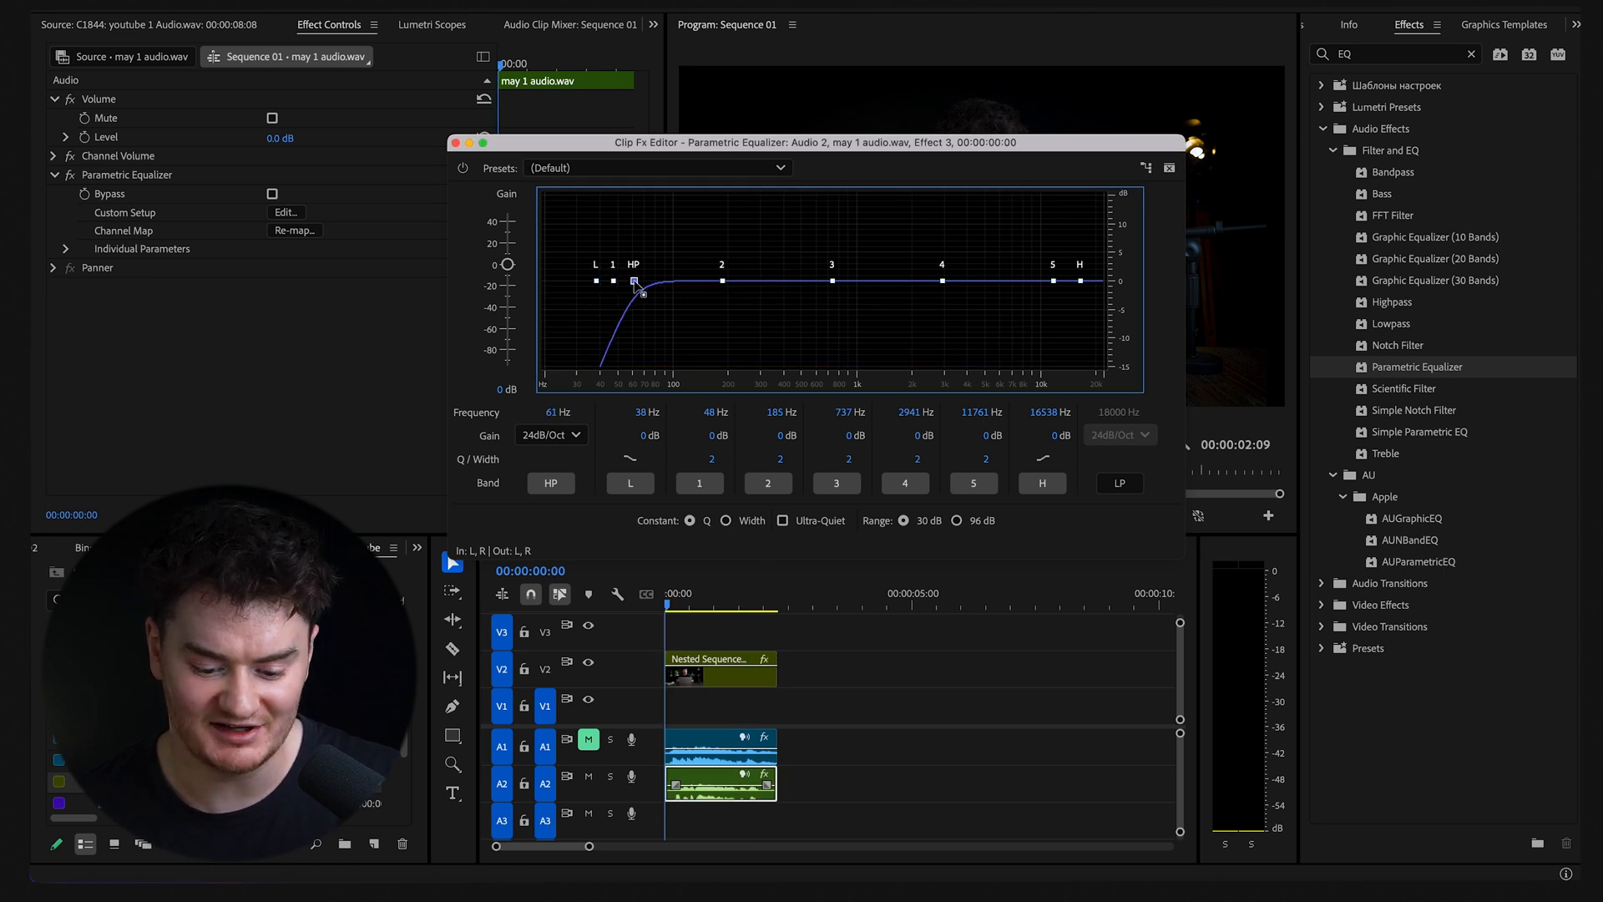
left_click_drag(631, 284, 641, 284)
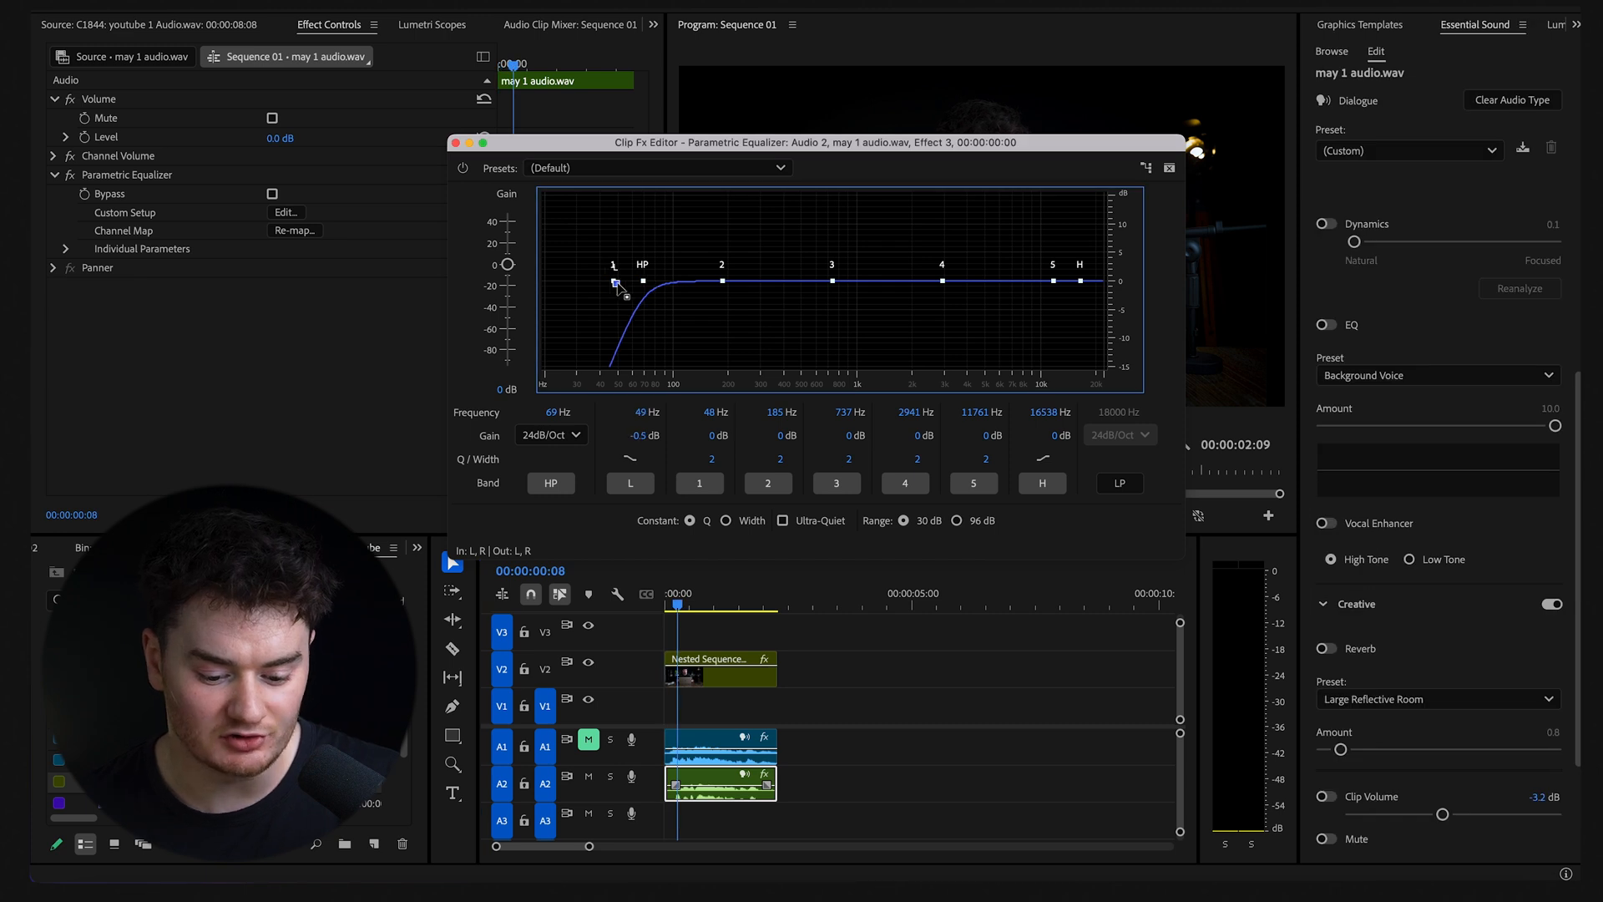
left_click_drag(613, 284, 673, 284)
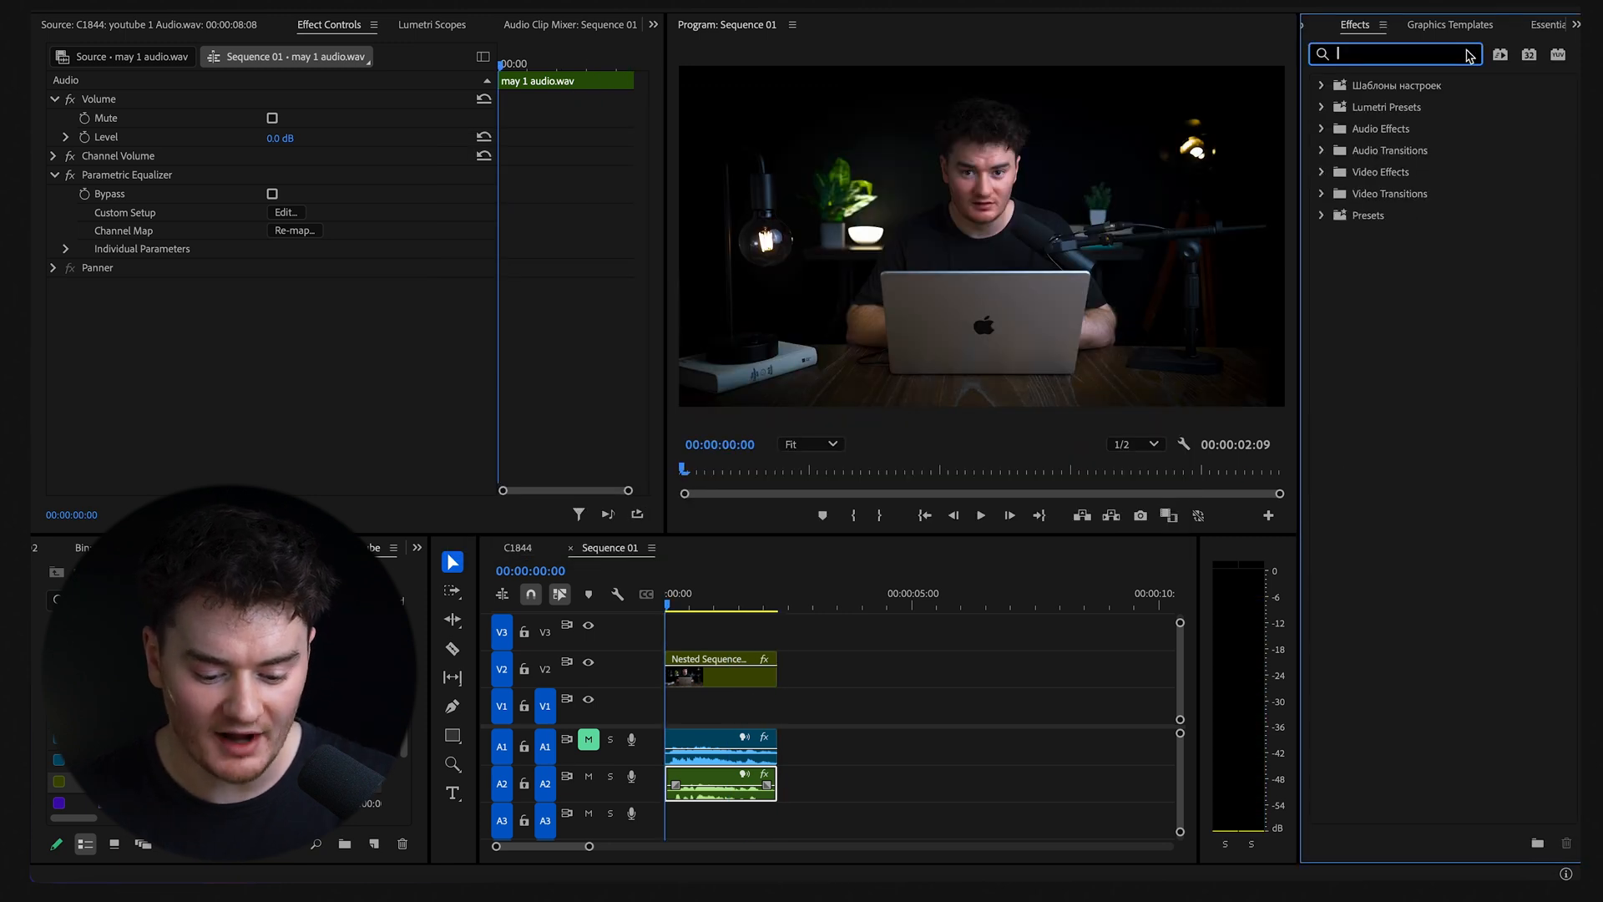
Step: Apply a Single-band Compressor with the Voice Thickener preset and output gain around 6.8 dB
type("Compres")
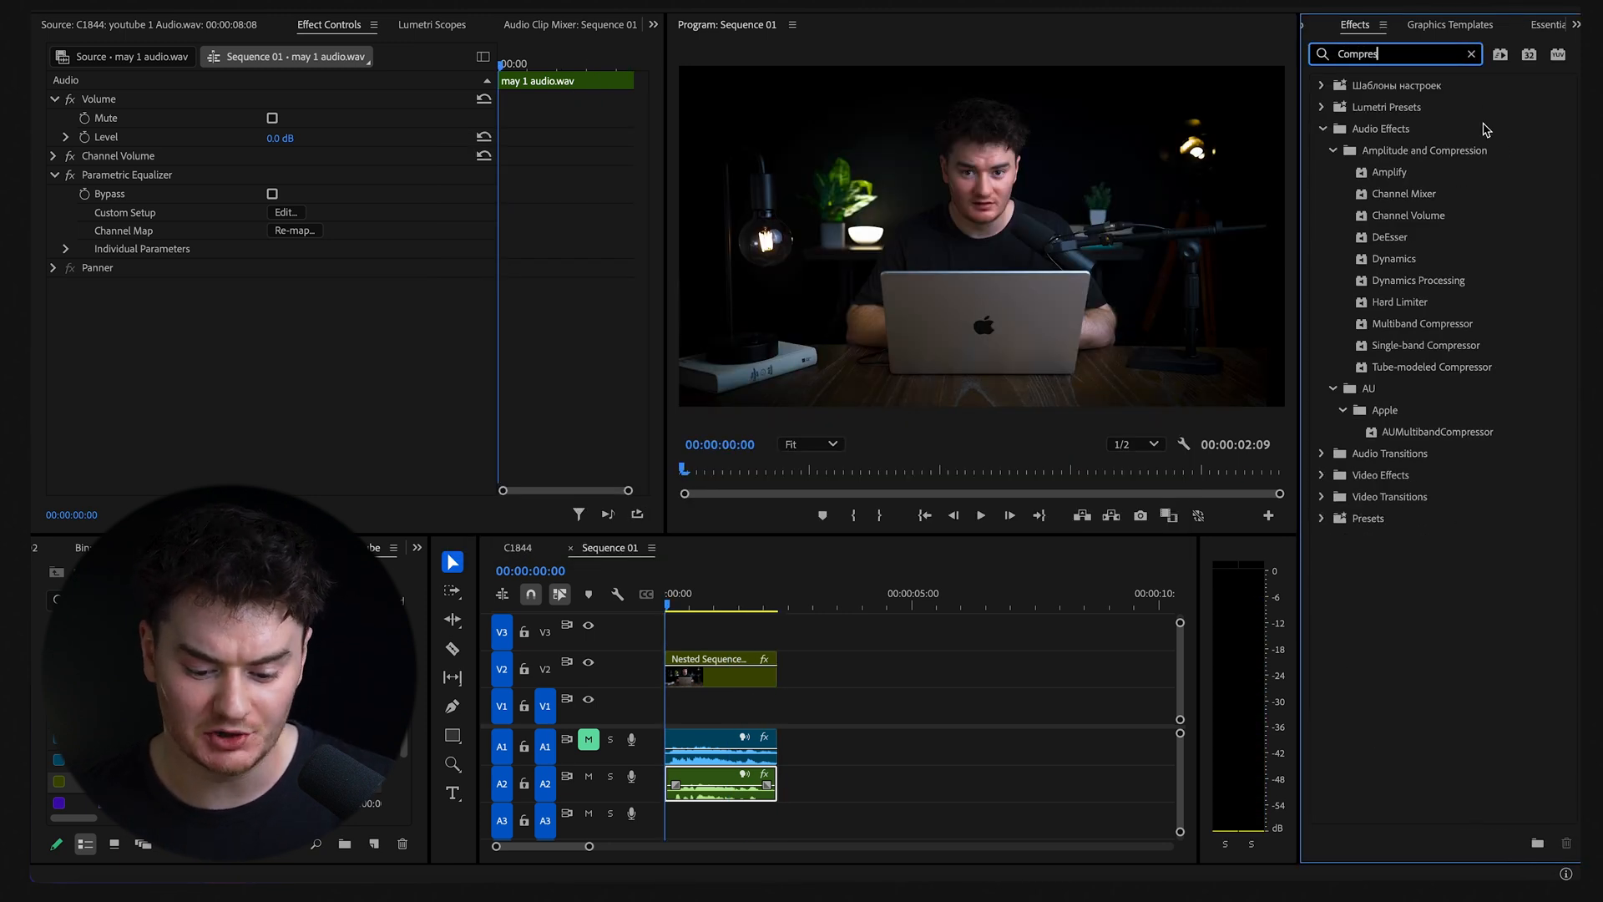
left_click(1424, 344)
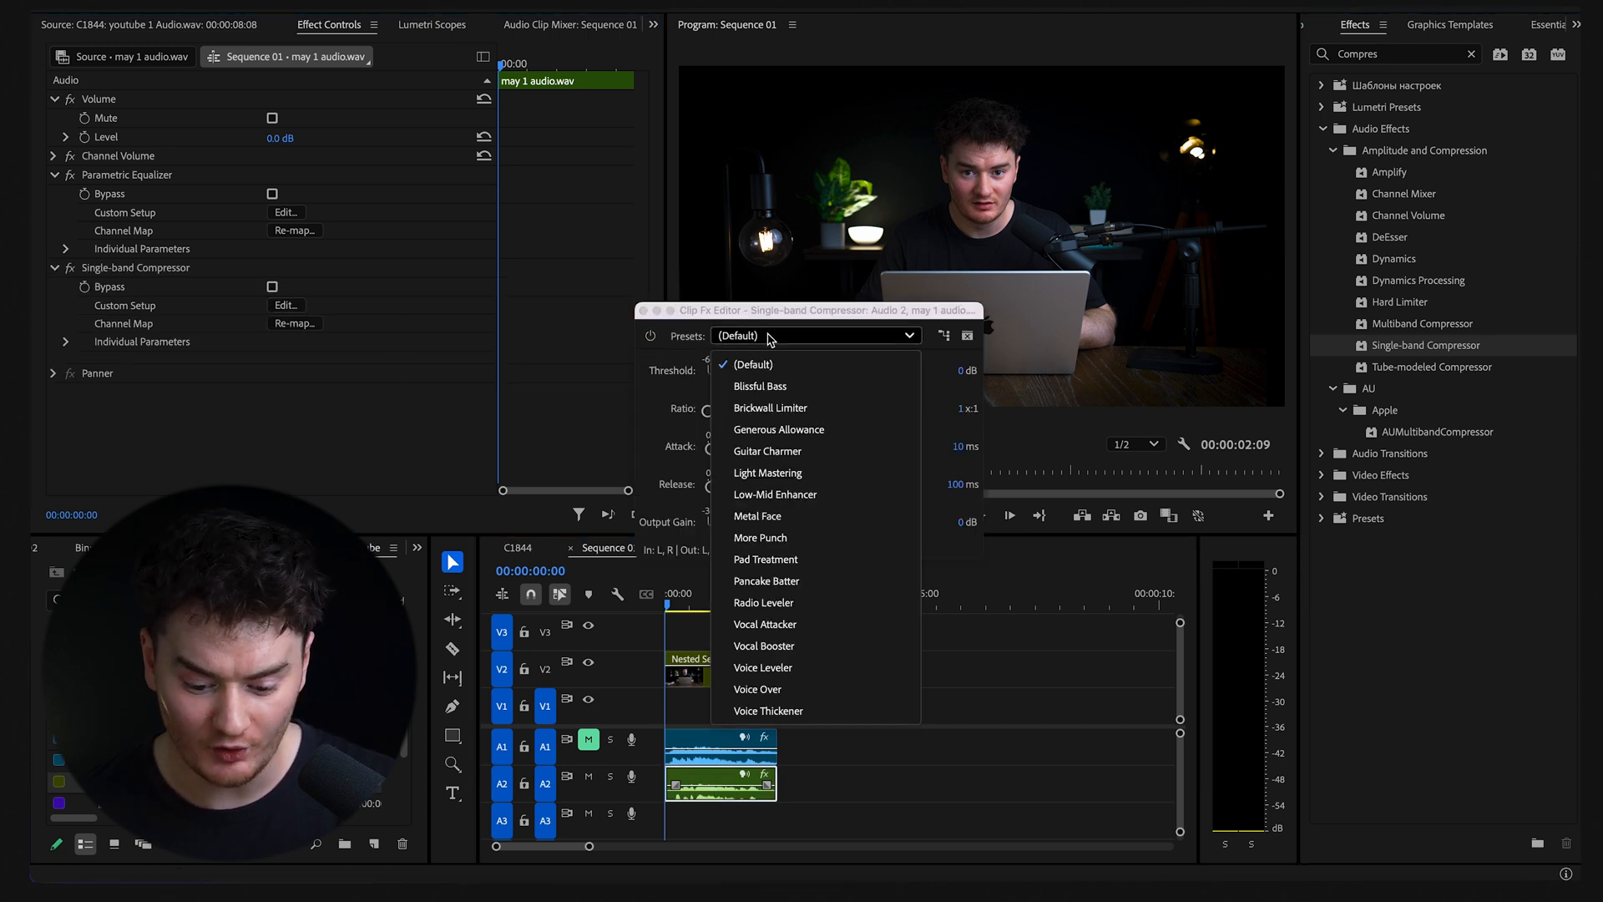
mouse_move(786, 712)
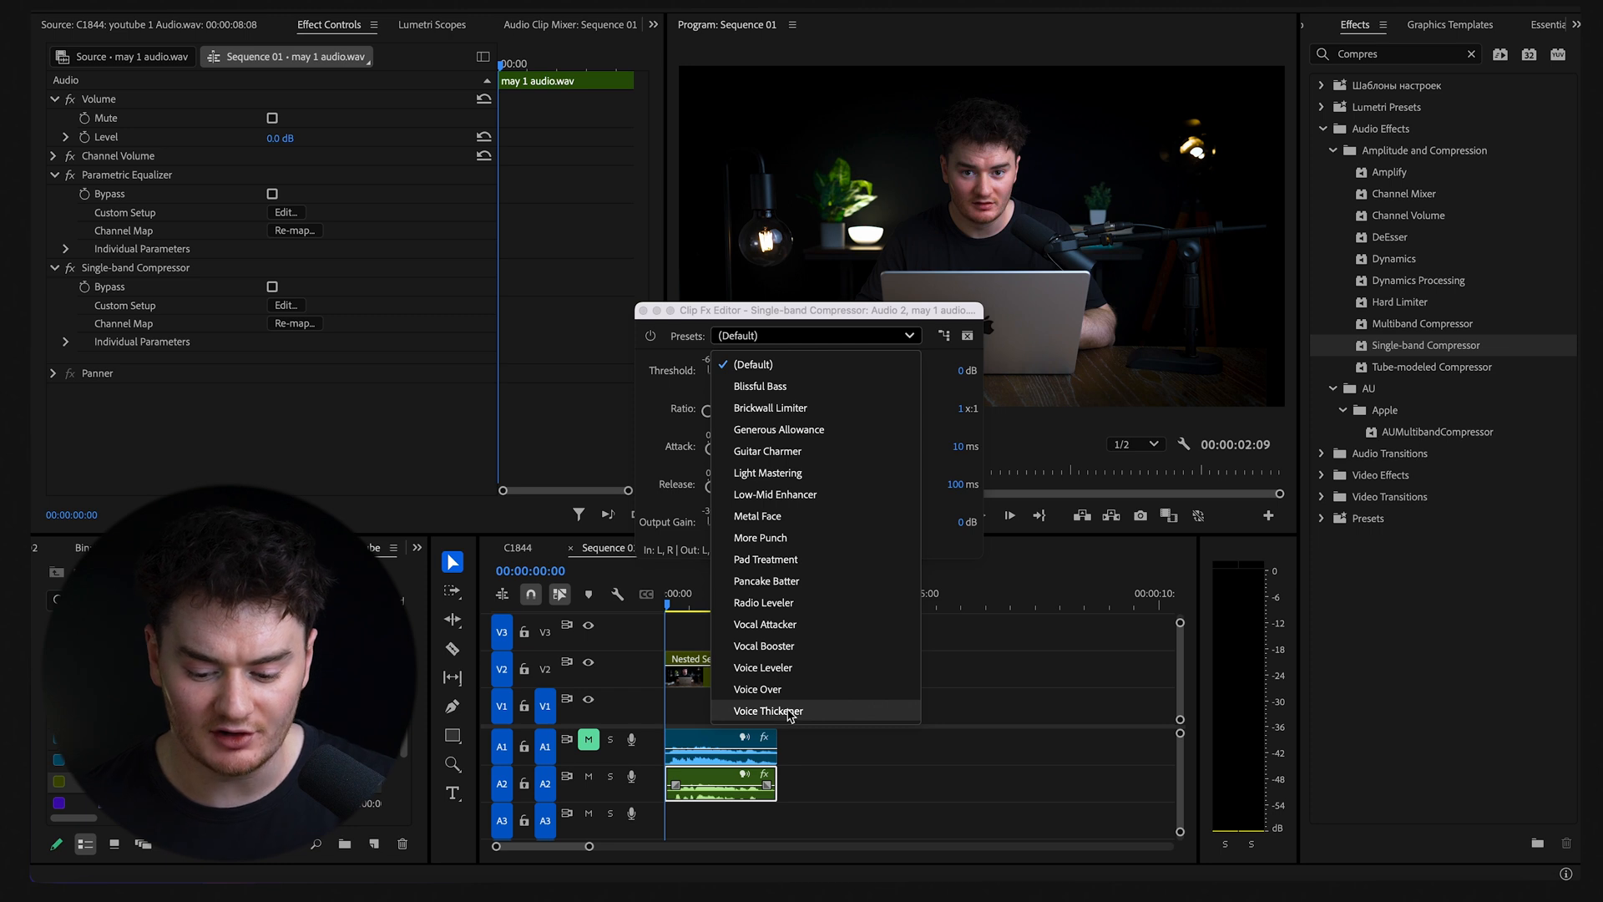
left_click(768, 712)
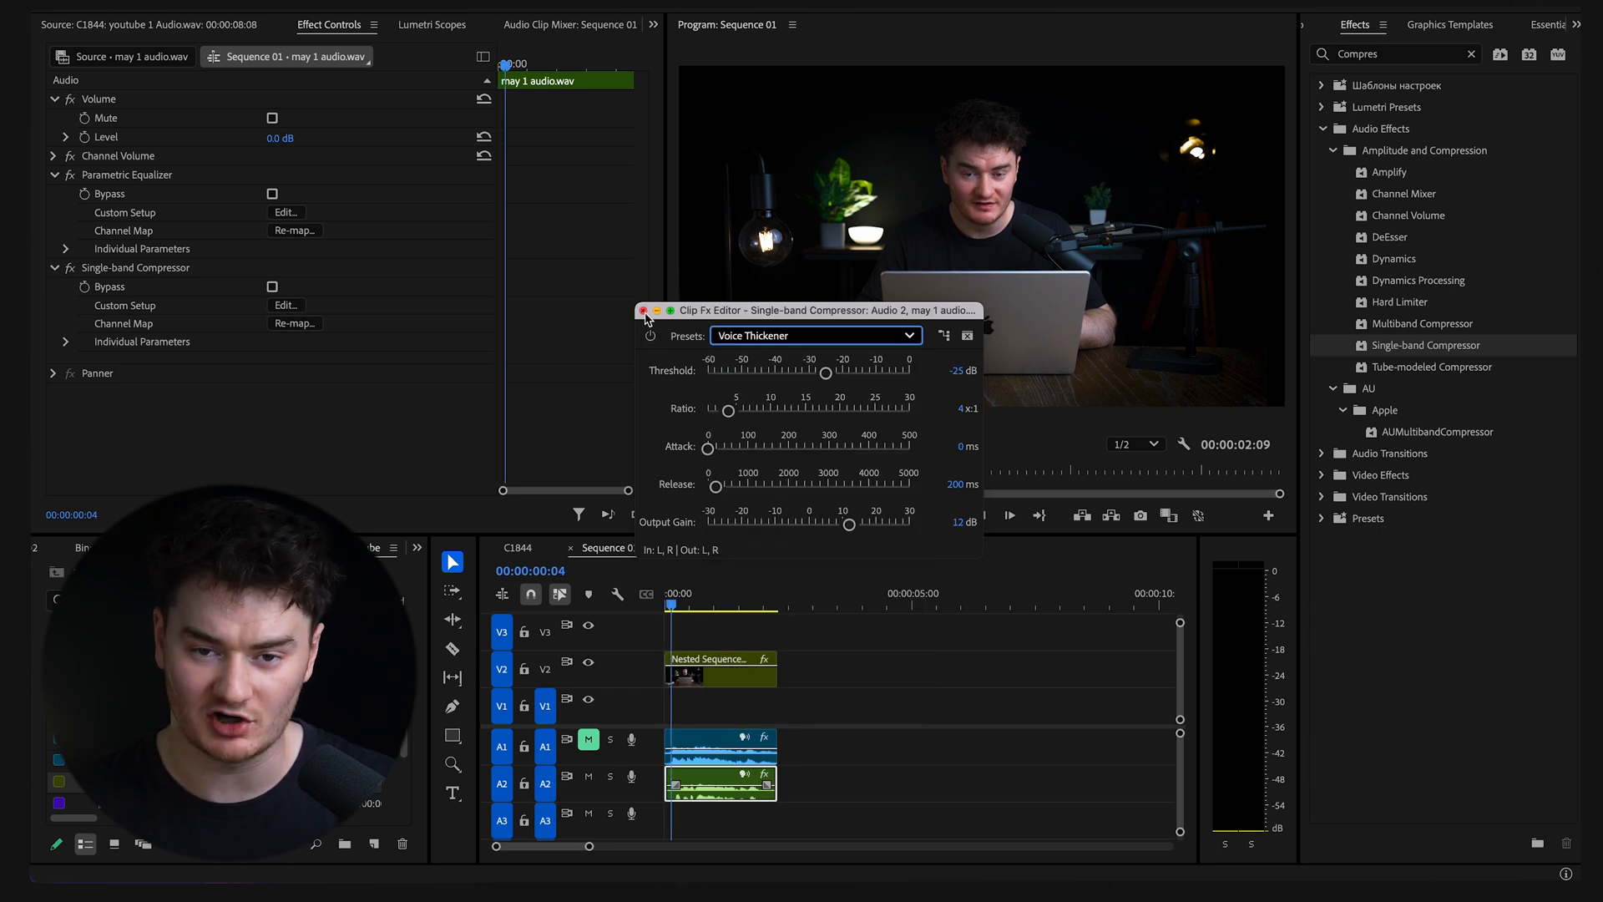
left_click_drag(848, 522, 831, 522)
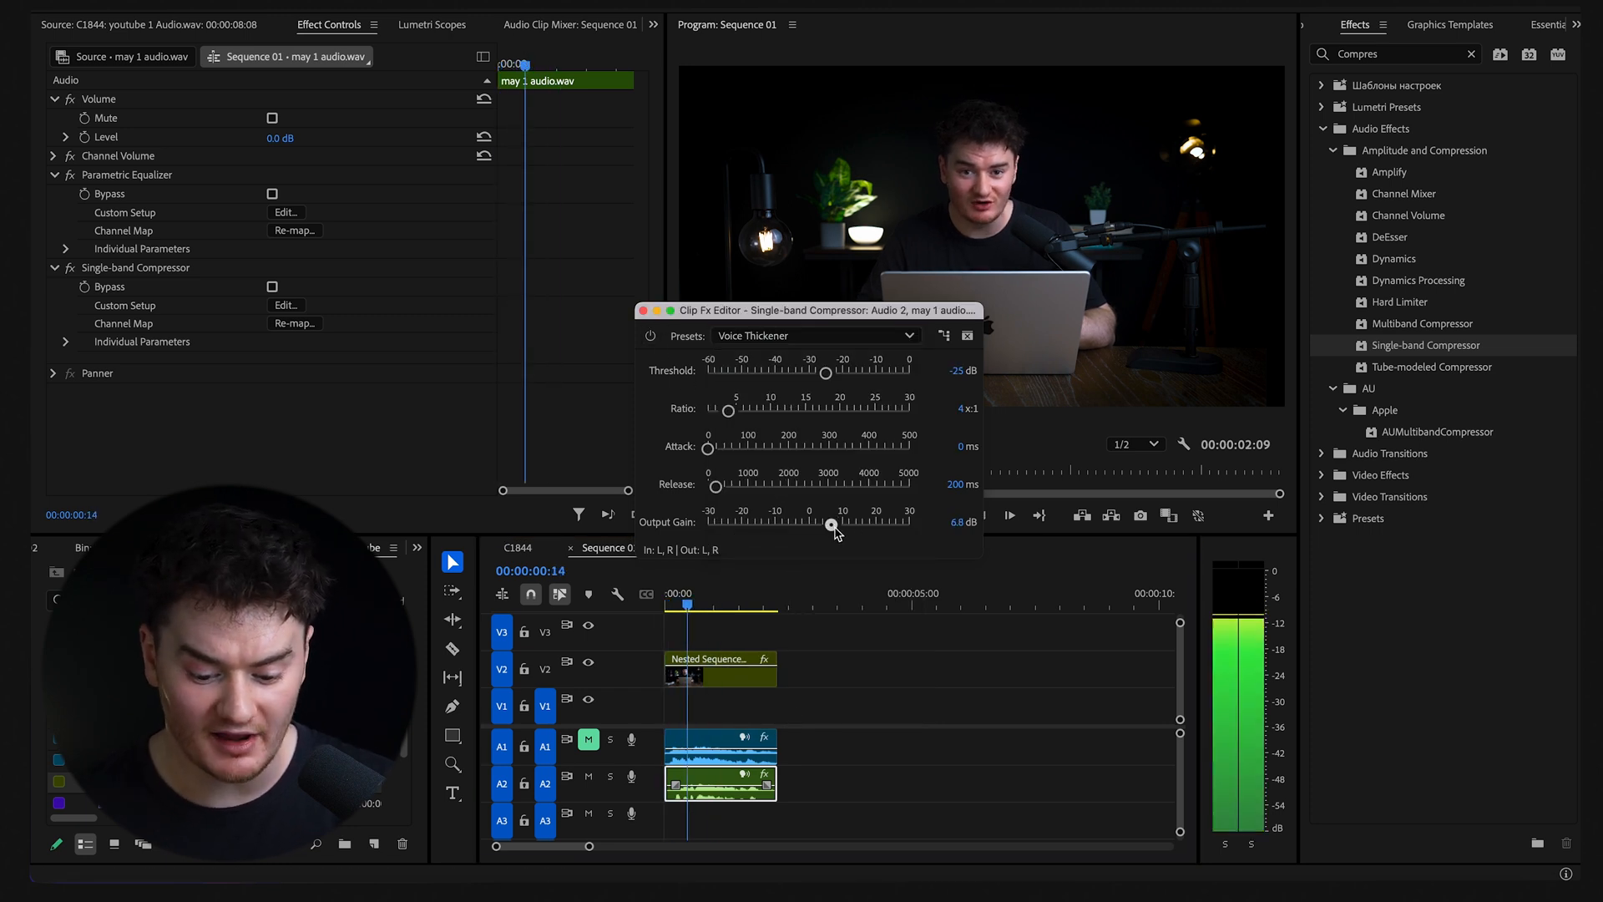
left_click_drag(833, 521, 848, 522)
type("deno")
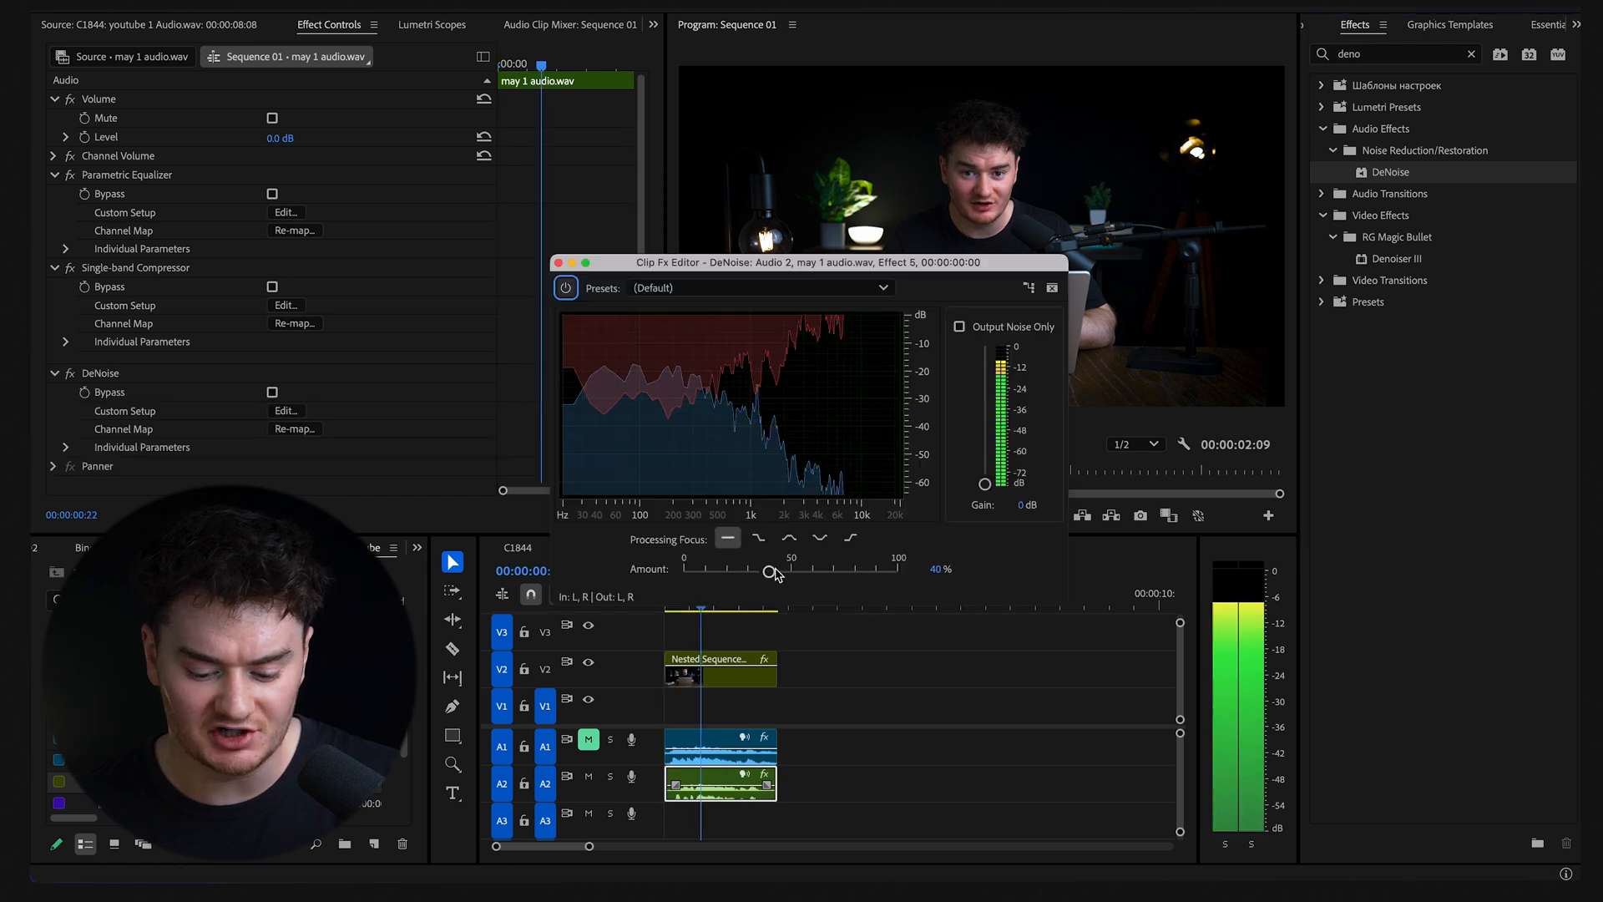
Step: Set the DeNoise amount to roughly 40% noise reduction
left_click_drag(770, 571, 848, 571)
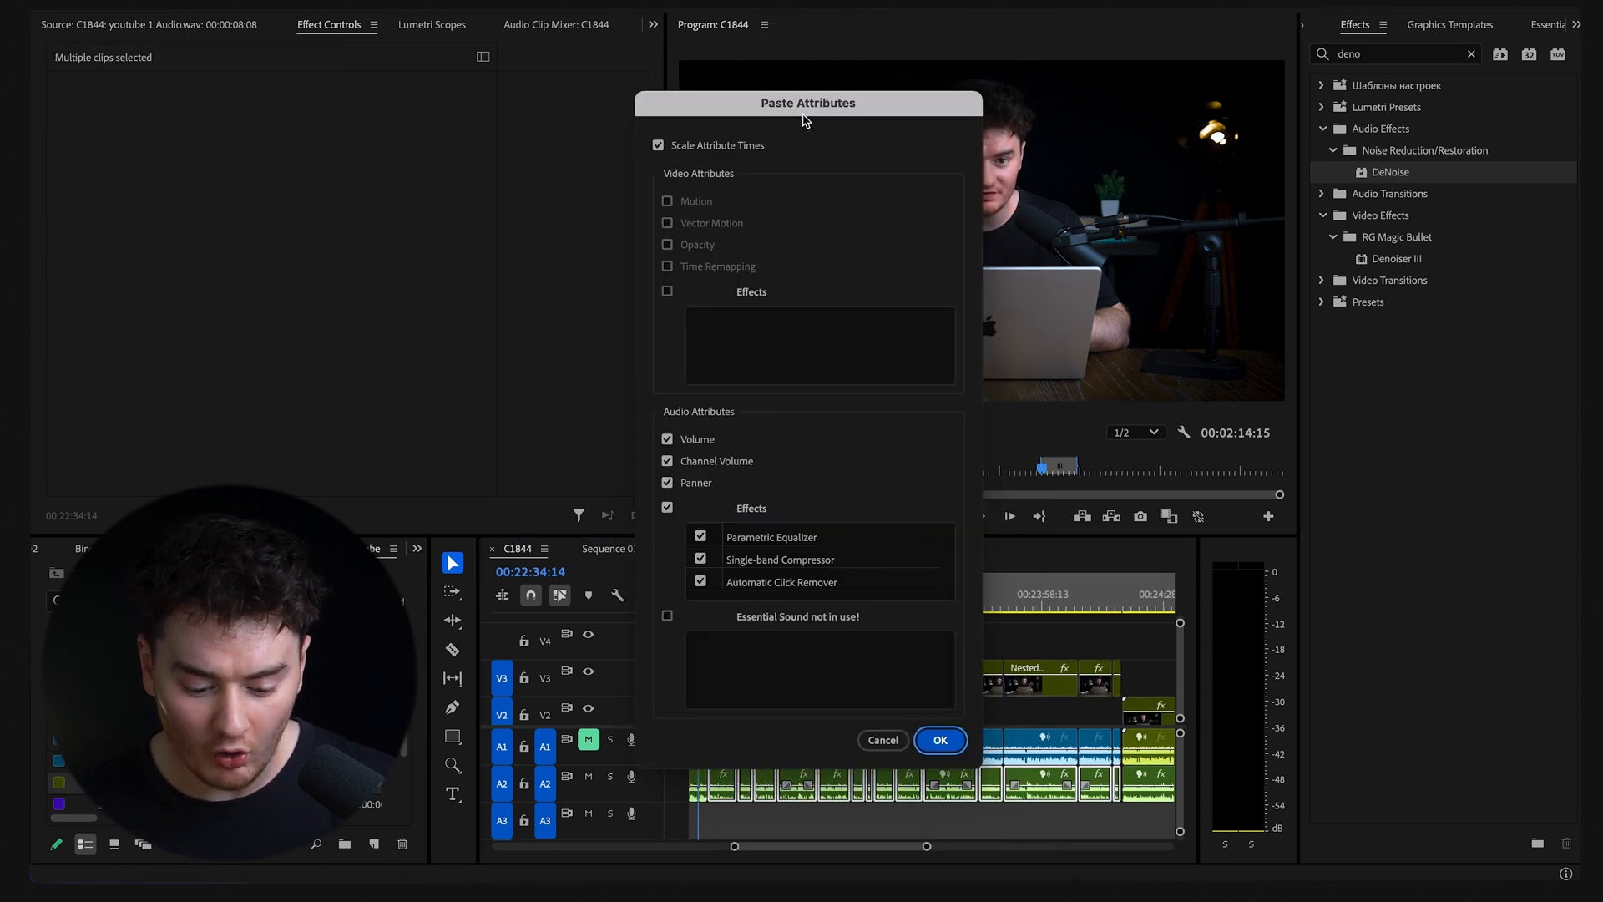
Step: Confirm Paste Attributes so the equalizer, compressor and click remover go onto the C1844 clips
left_click(938, 740)
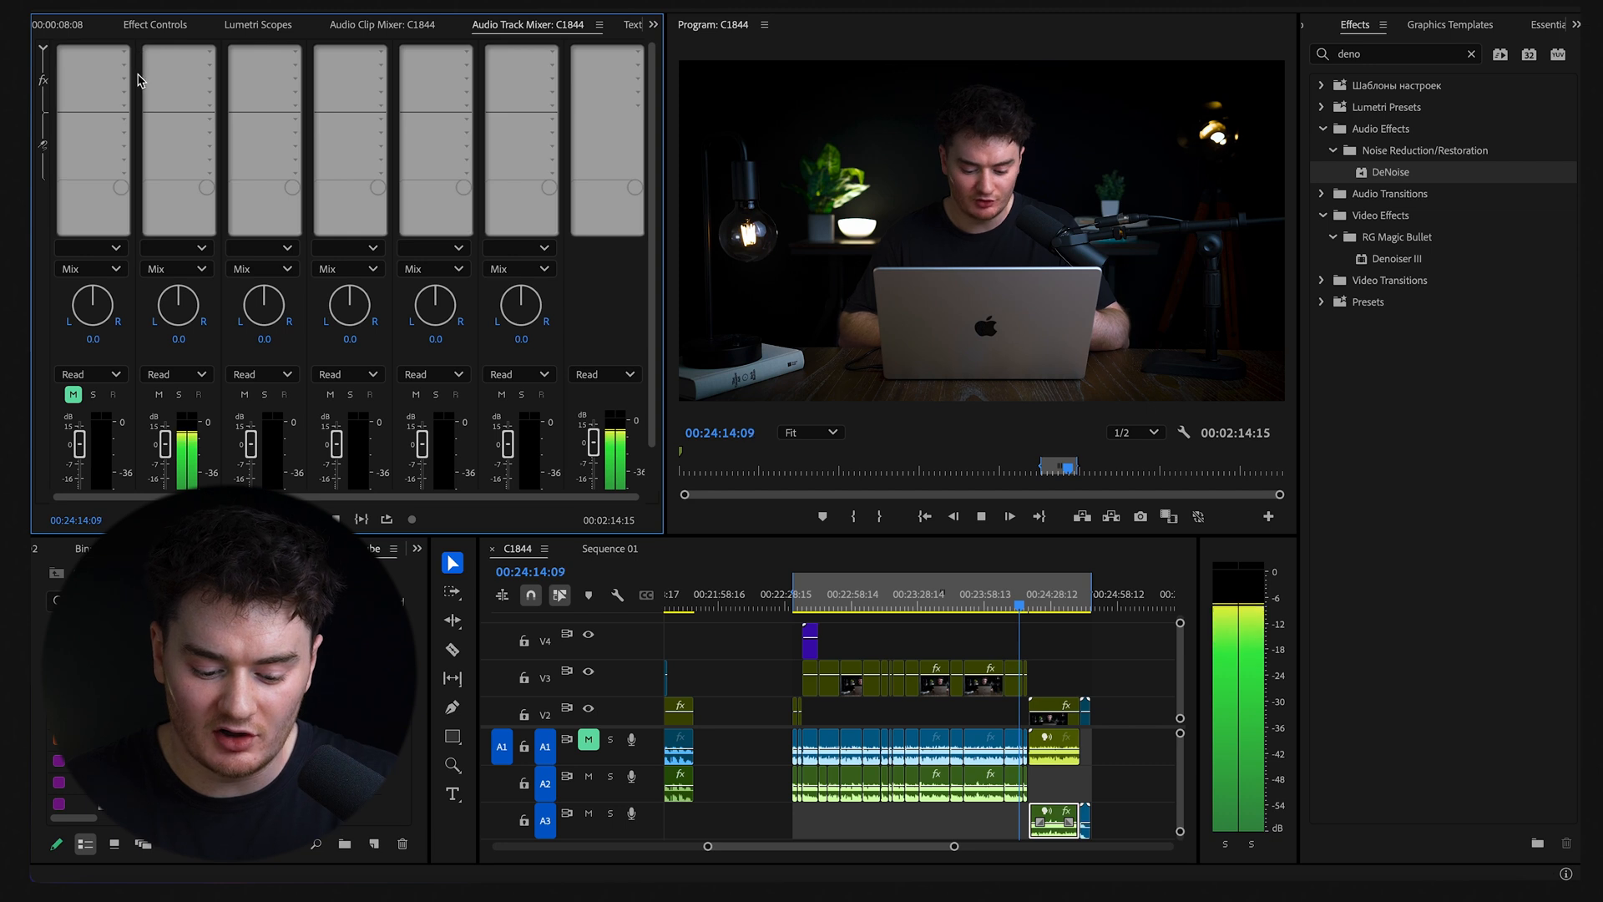
Step: Show the Audio Track Mixer's insertable effects list with Amplitude and Compression choices
left_click(90, 80)
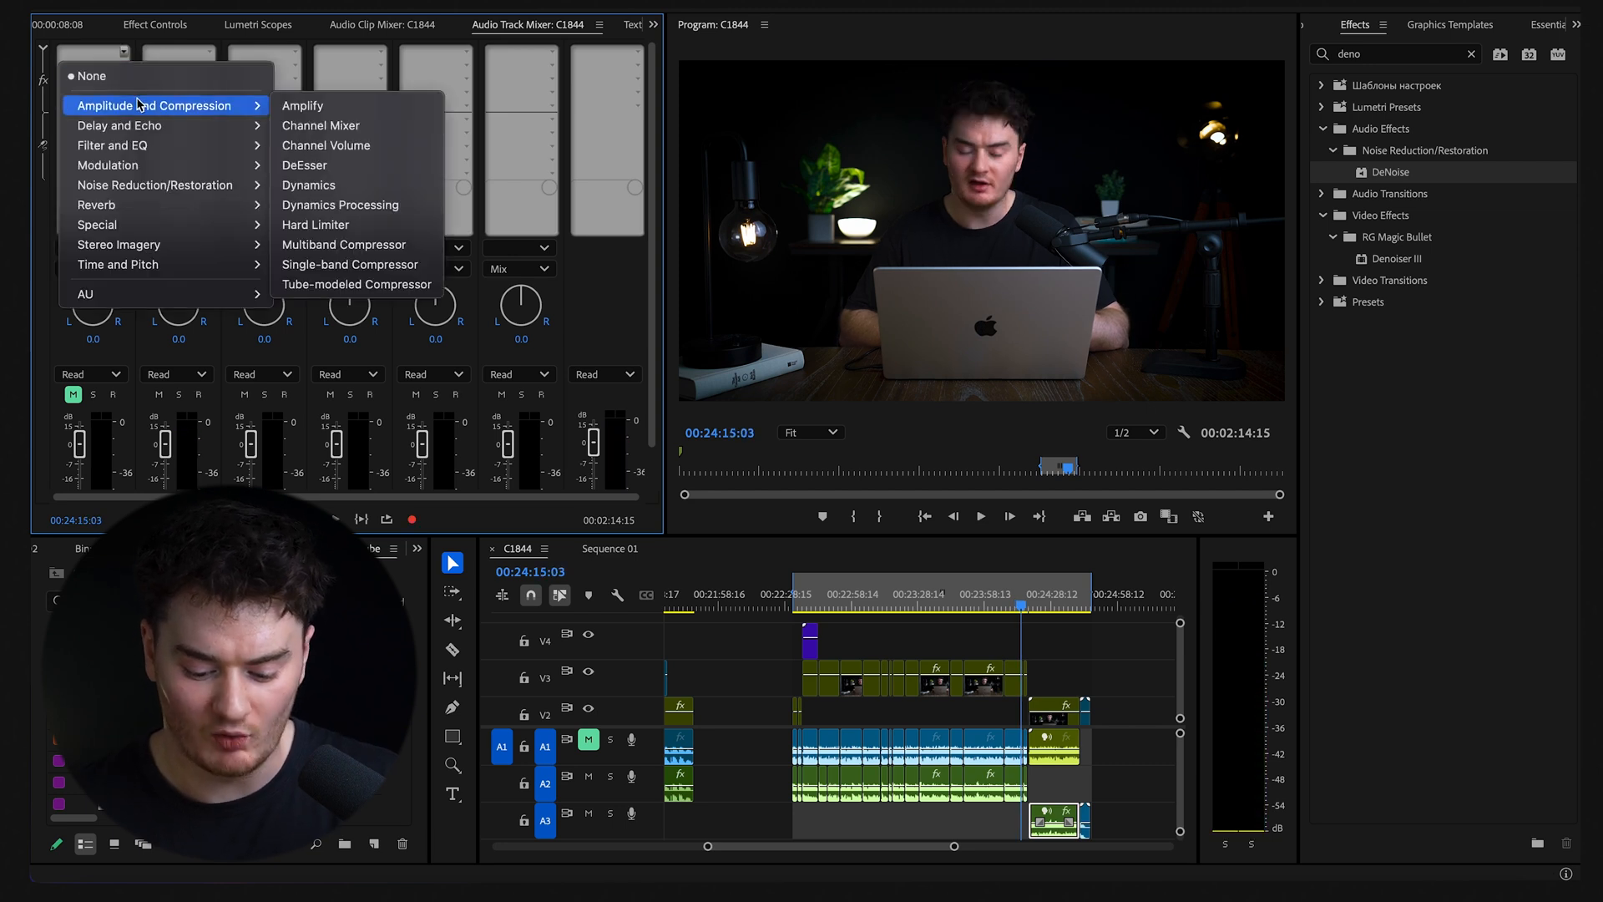
mouse_move(326, 144)
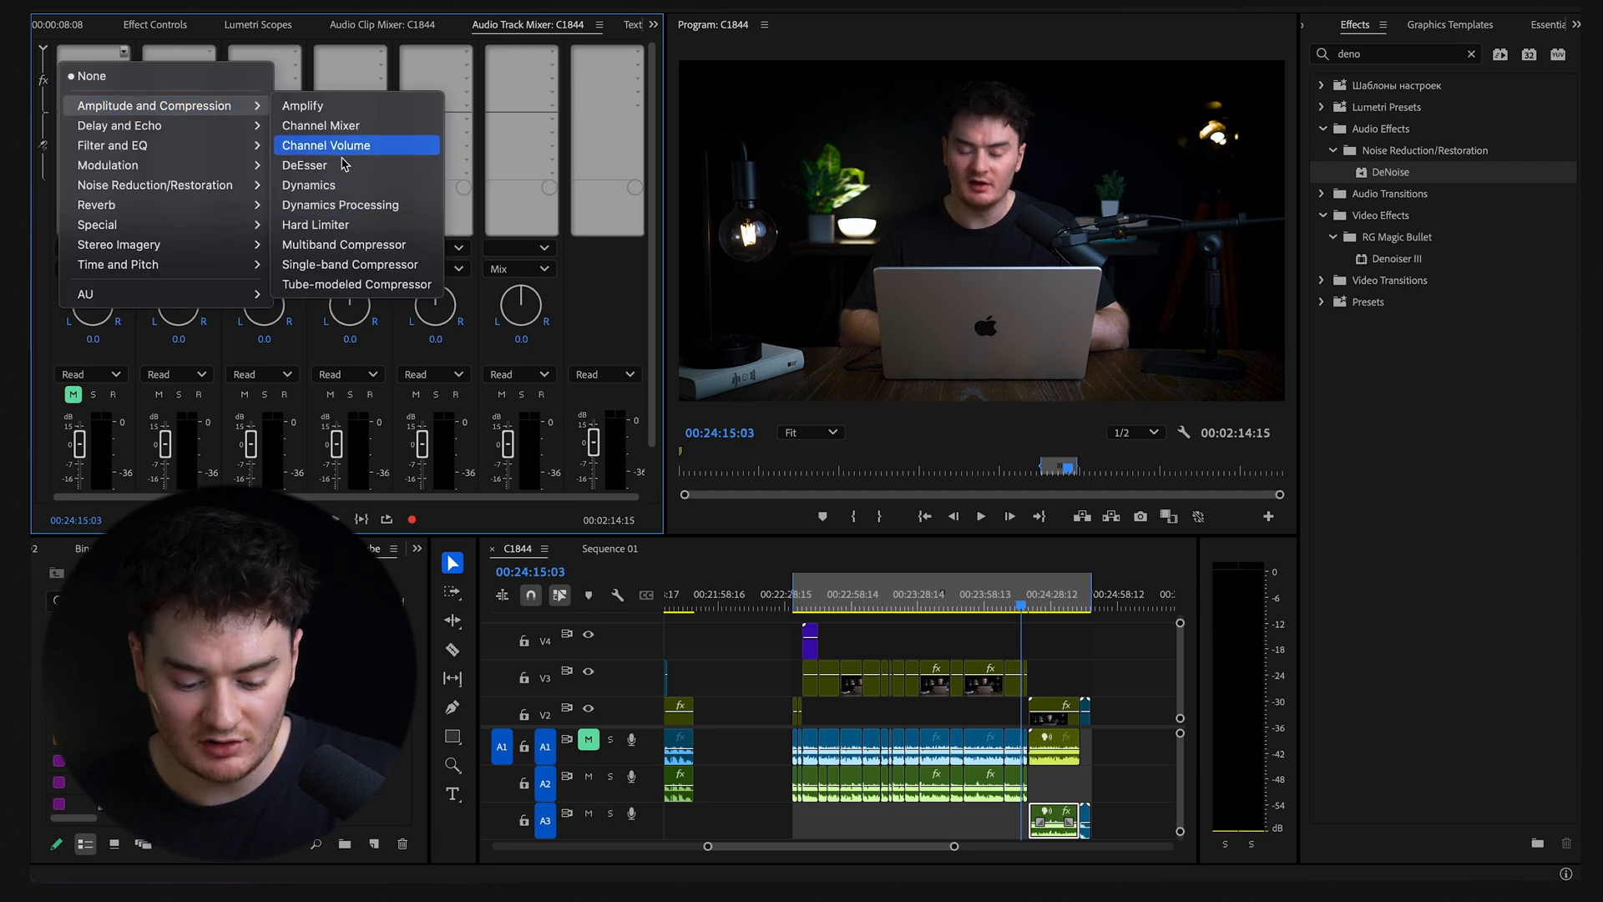
mouse_move(159, 95)
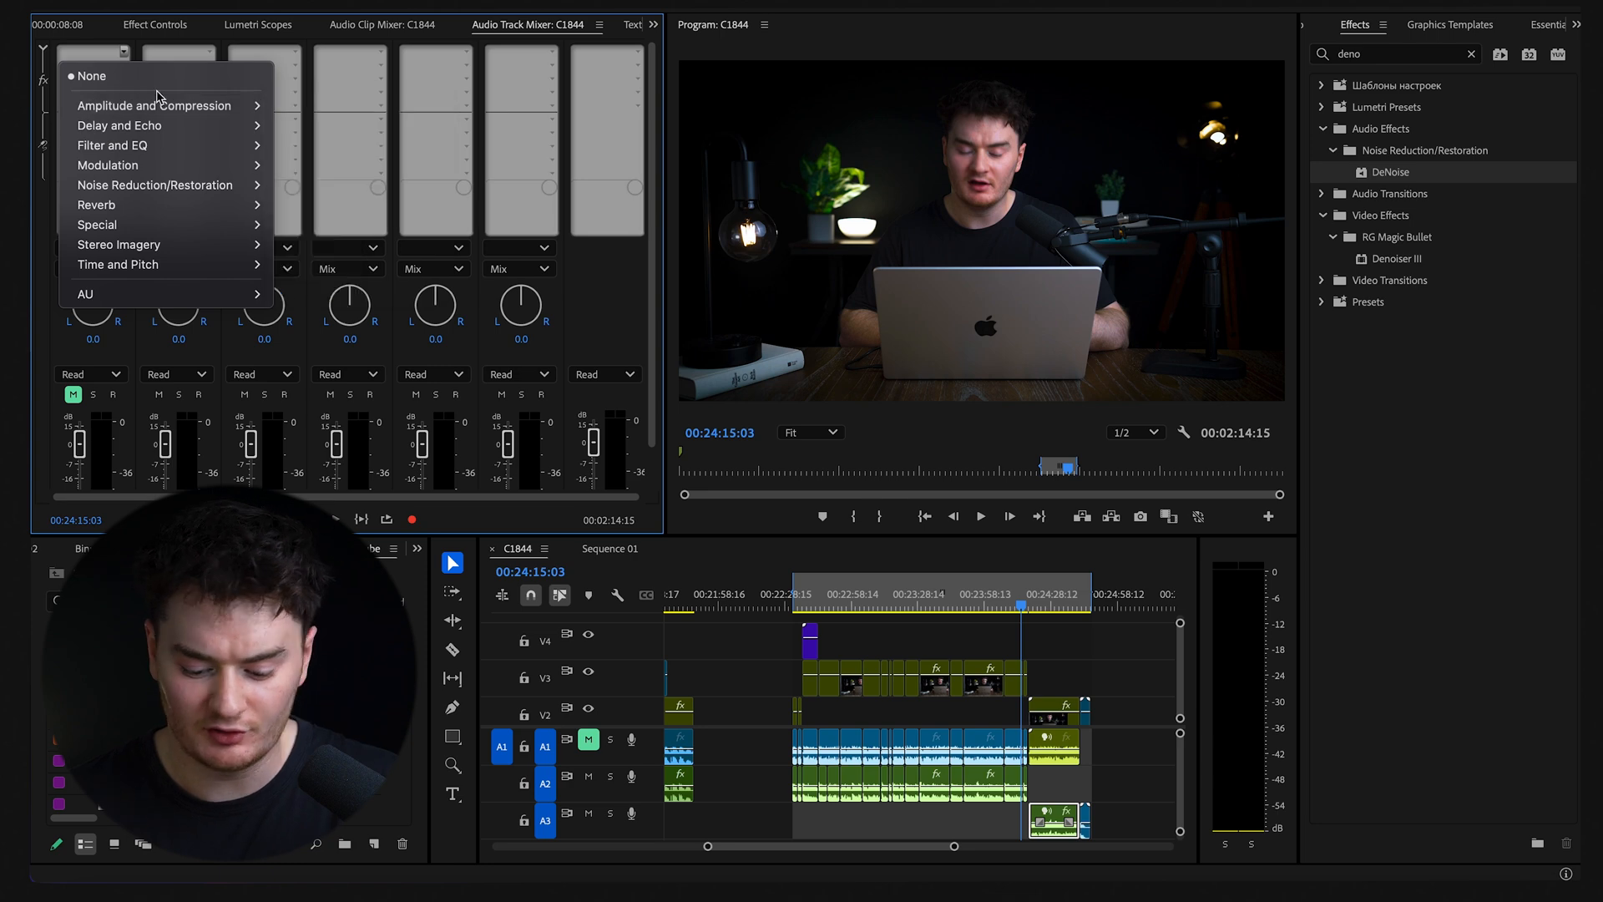